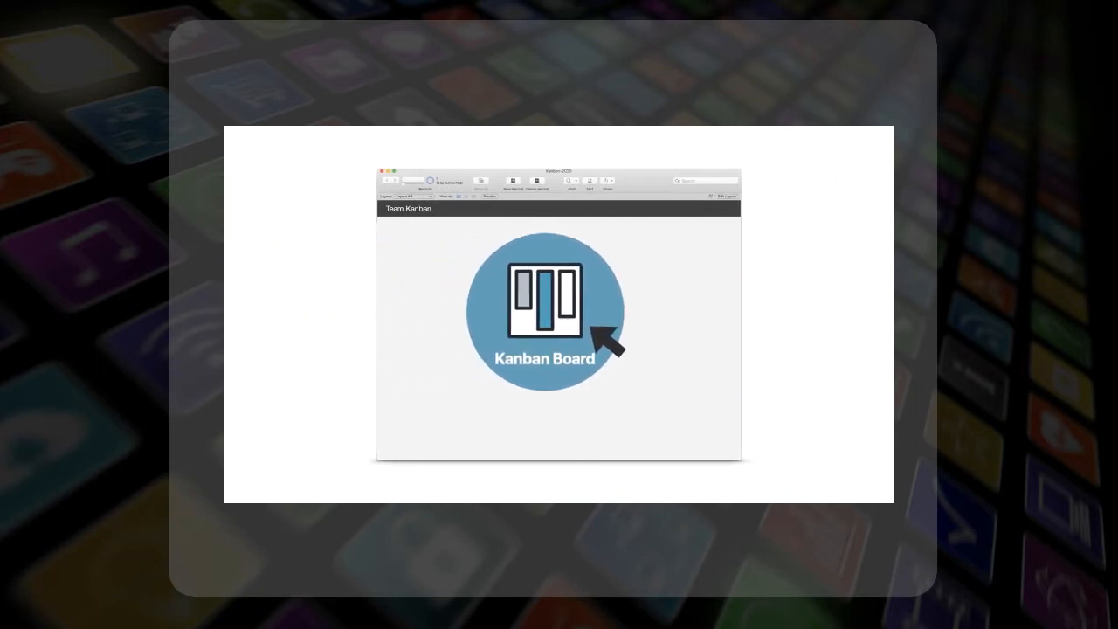
Open the My Sample App file to show its blank layout in Browse mode.
left_click(545, 314)
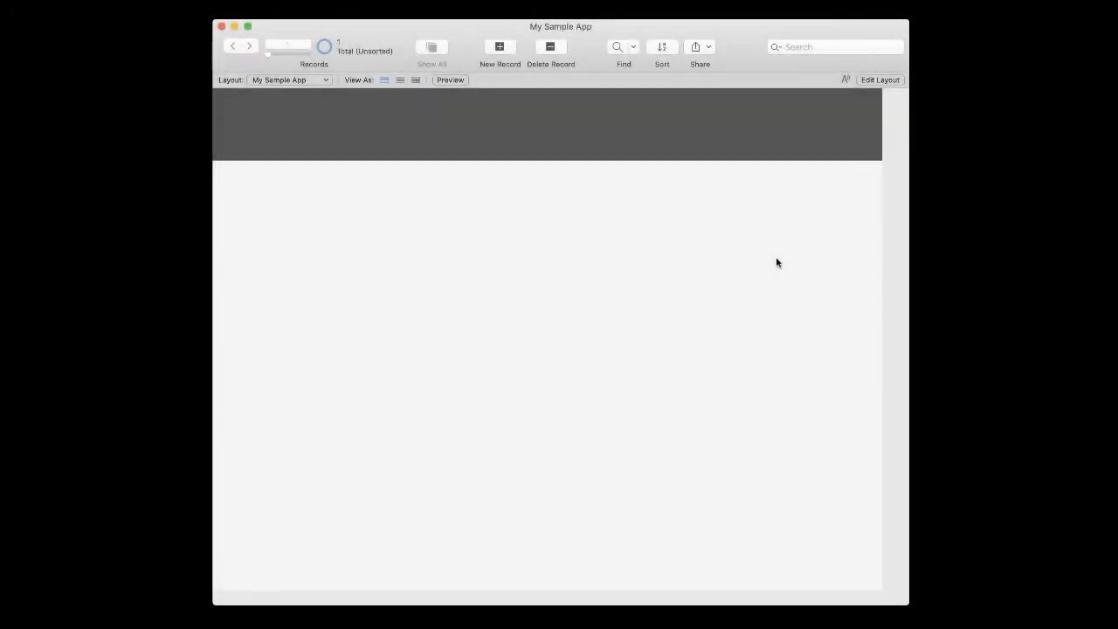
Enter Layout mode and open the add-on catalogue from the side pane's Add-ons list.
left_click(880, 79)
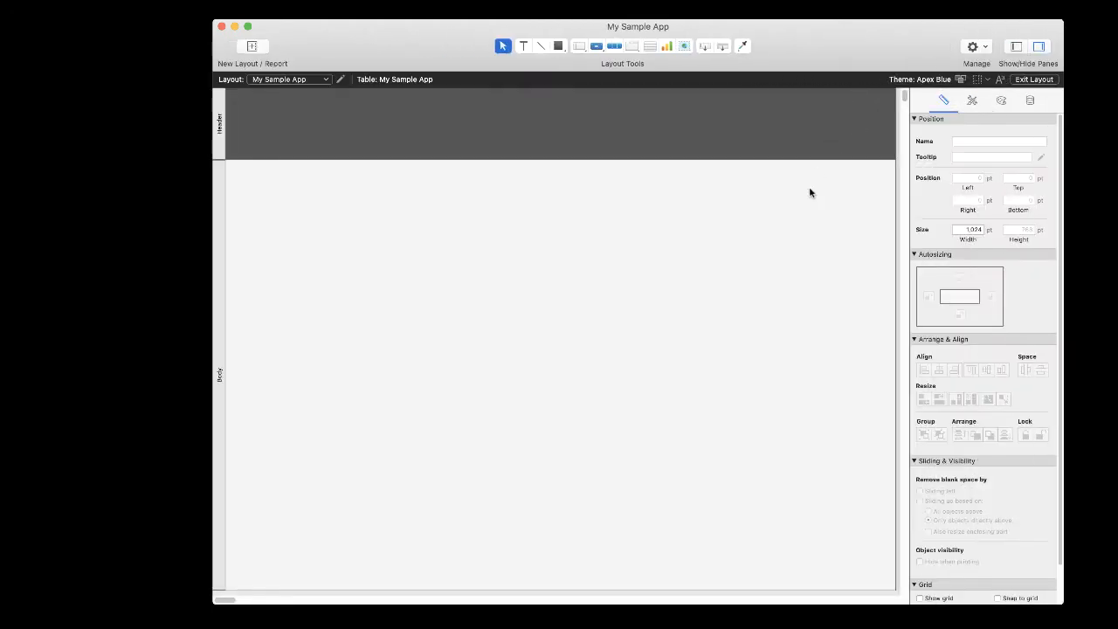
left_click(1016, 46)
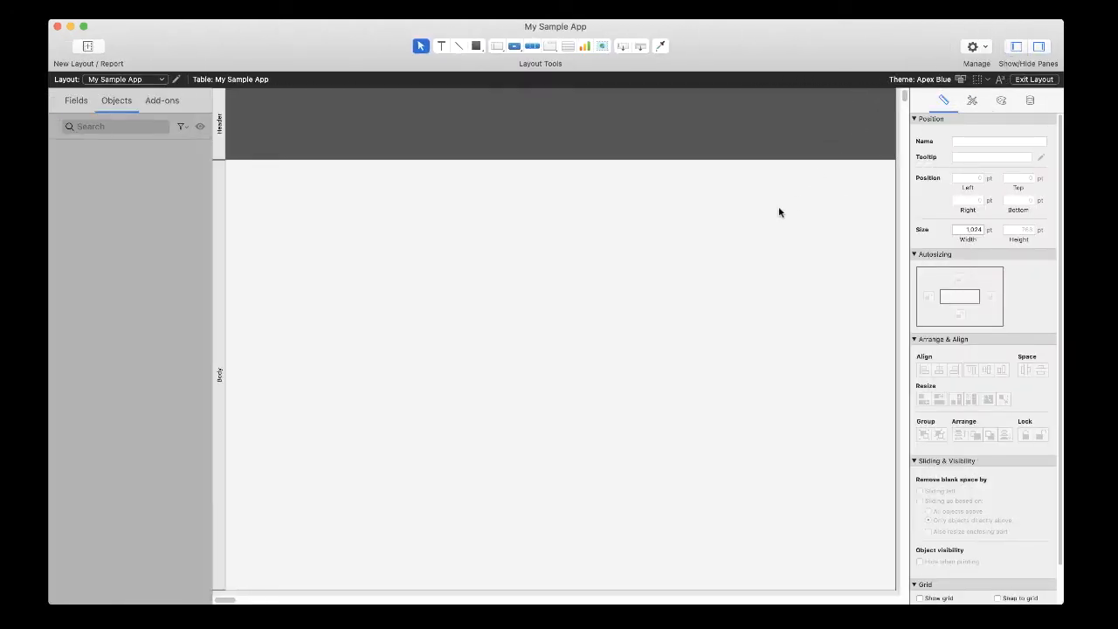
left_click(162, 99)
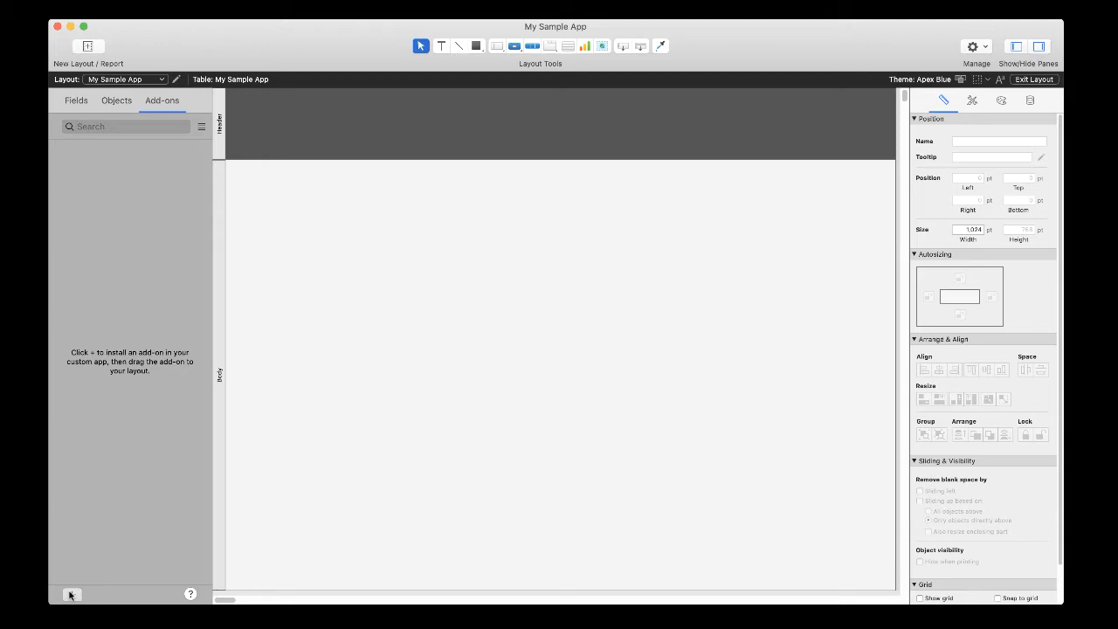
left_click(72, 594)
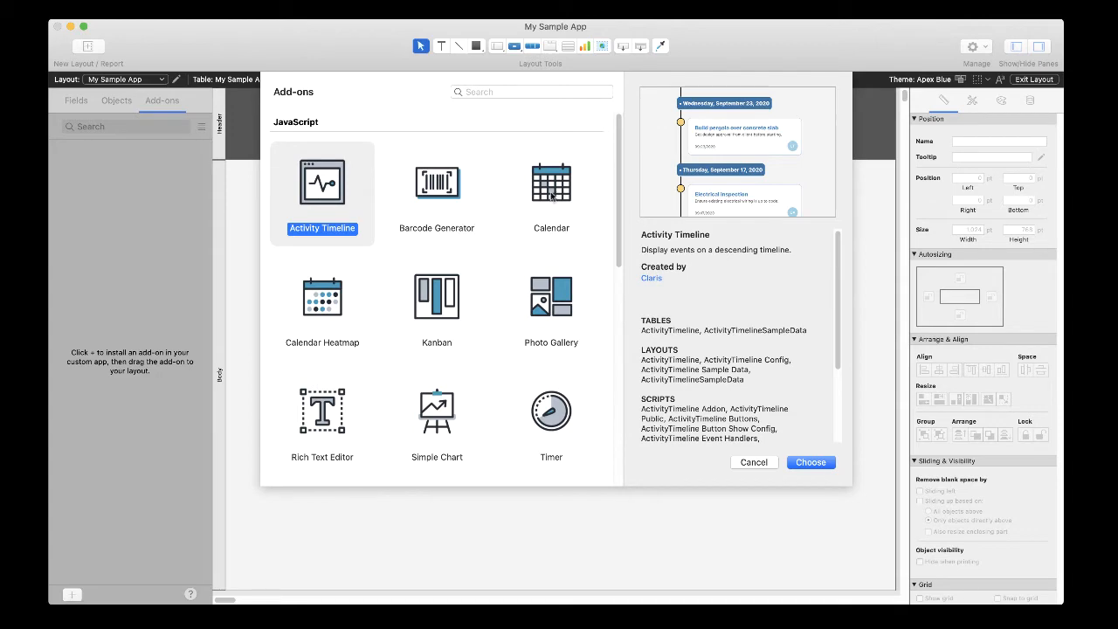
Choose the Calendar add-on from the catalogue and install it.
left_click(551, 183)
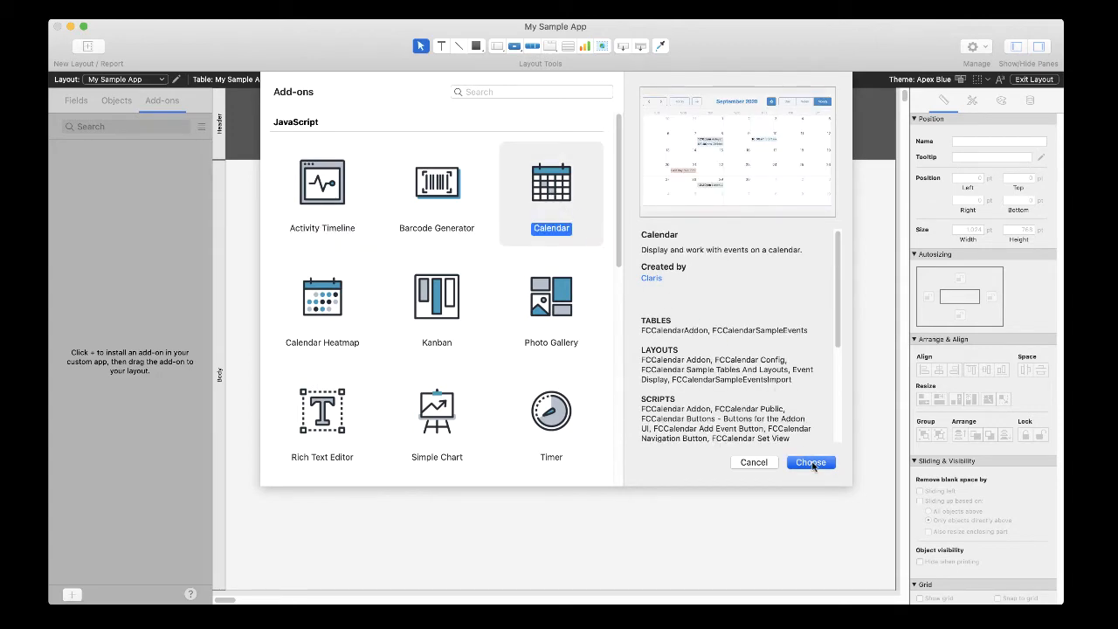
left_click(810, 462)
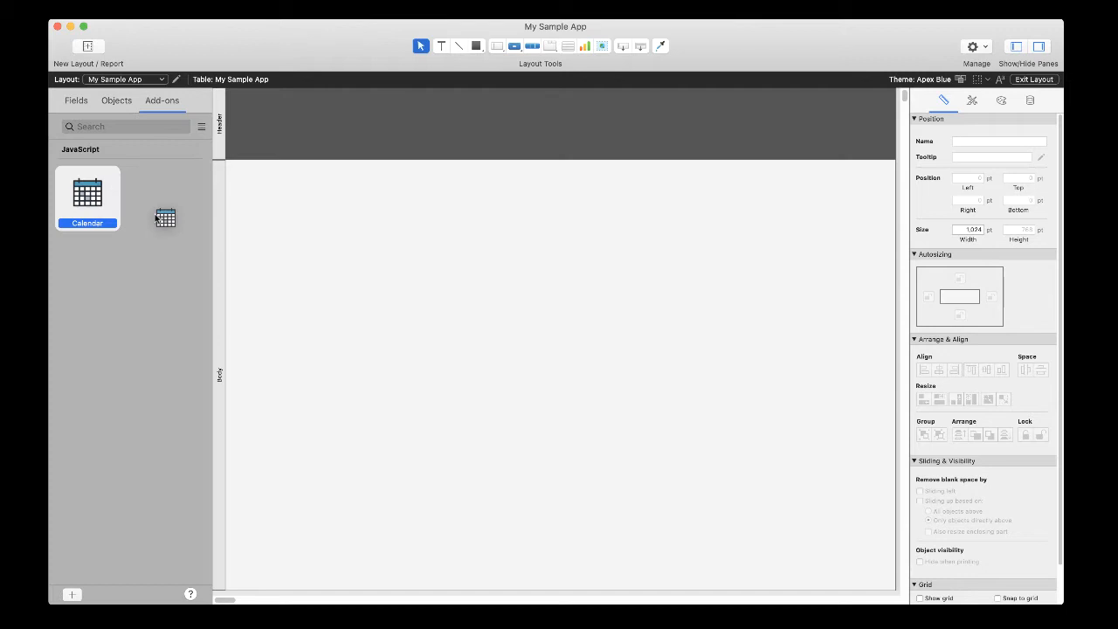
Put the Calendar add-on on the layout body, exit Layout mode, and save the changes.
left_click_drag(165, 216, 269, 243)
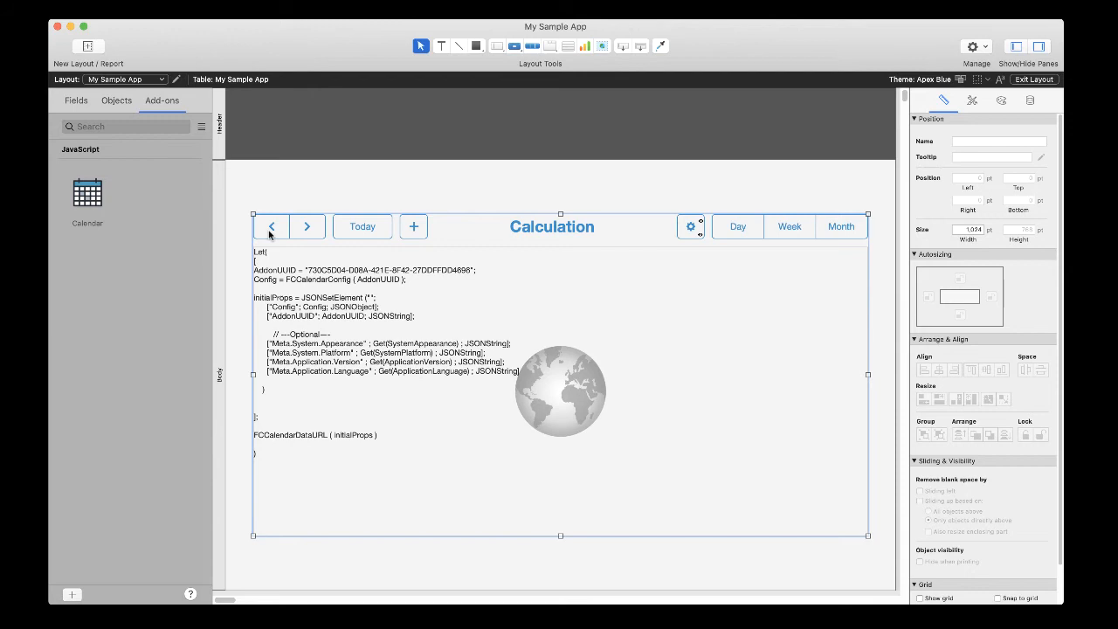
left_click(1034, 78)
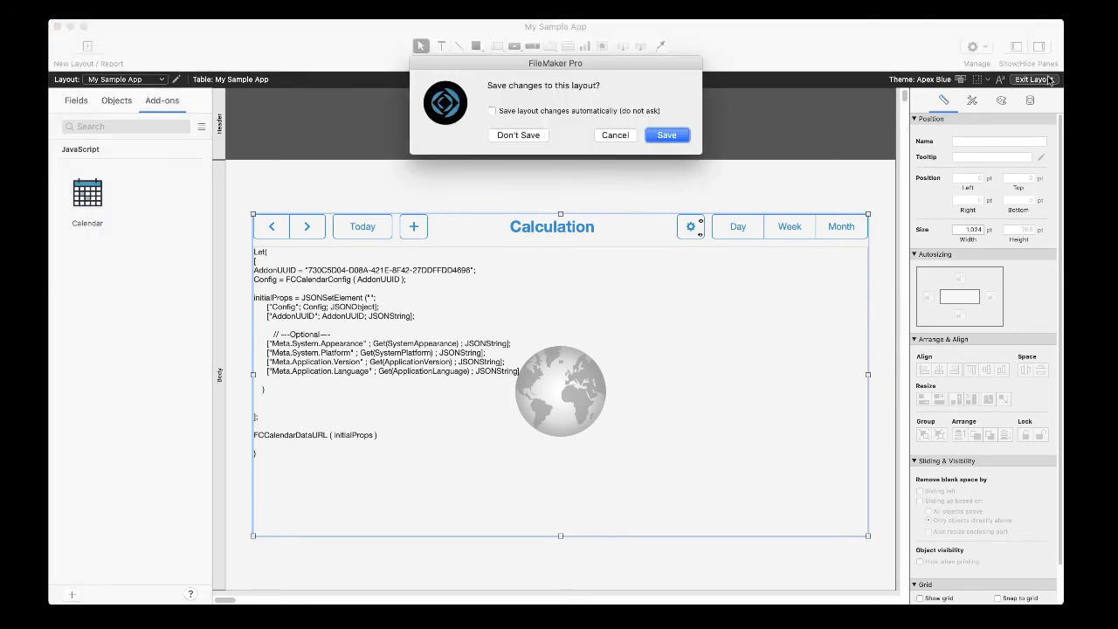
left_click(666, 135)
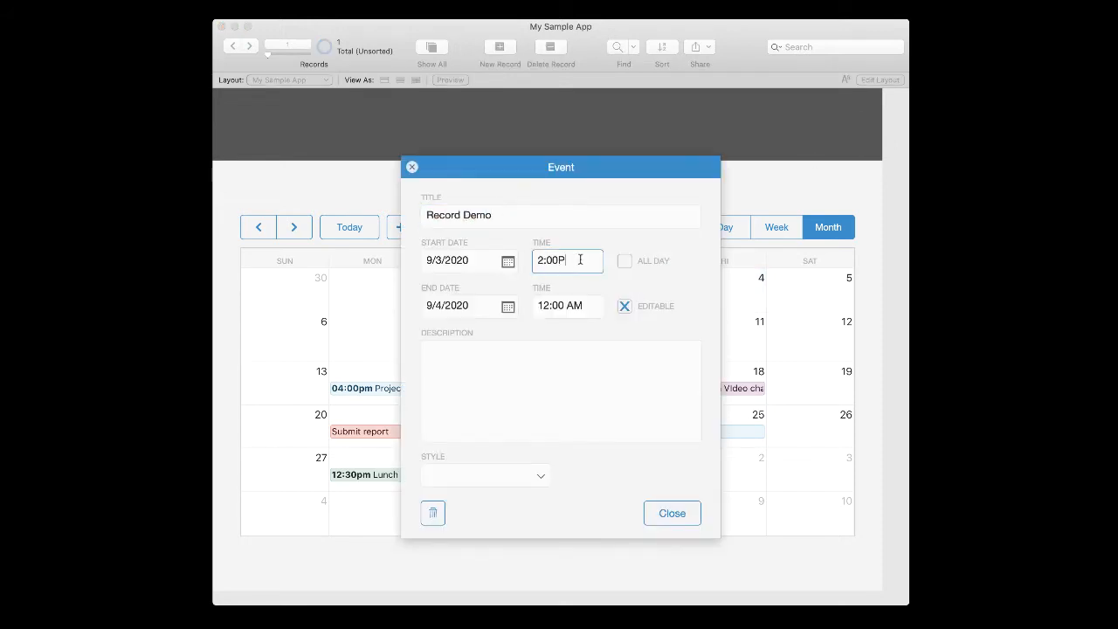
Give the Record Demo event the Yellow style, then view the calendar by week and by day.
left_click(485, 475)
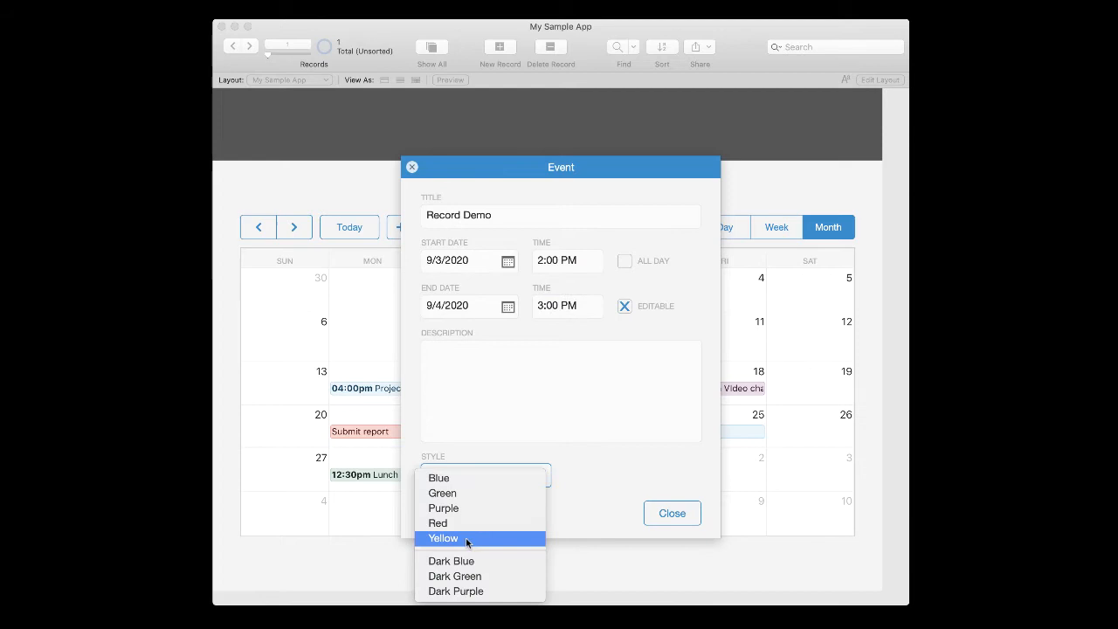
left_click(775, 228)
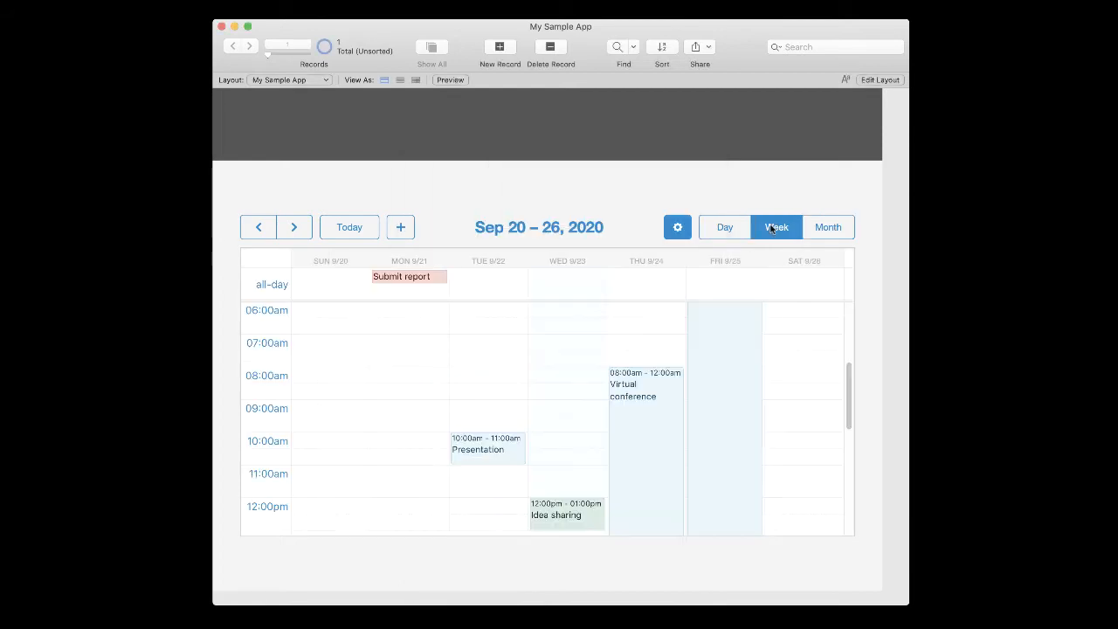
left_click(723, 227)
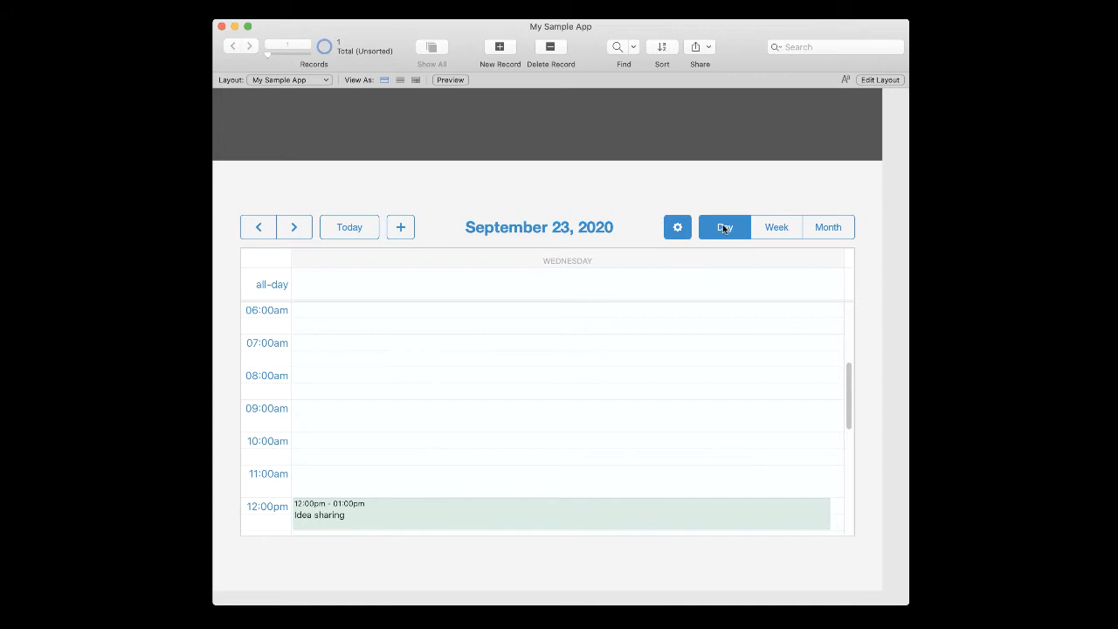
left_click(677, 227)
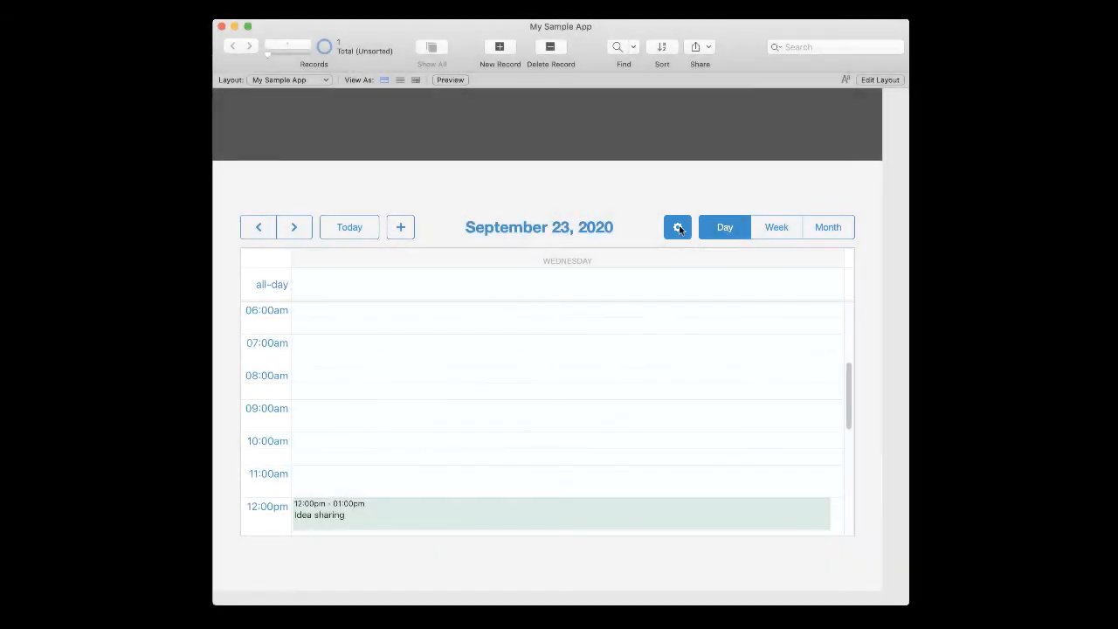
left_click(677, 227)
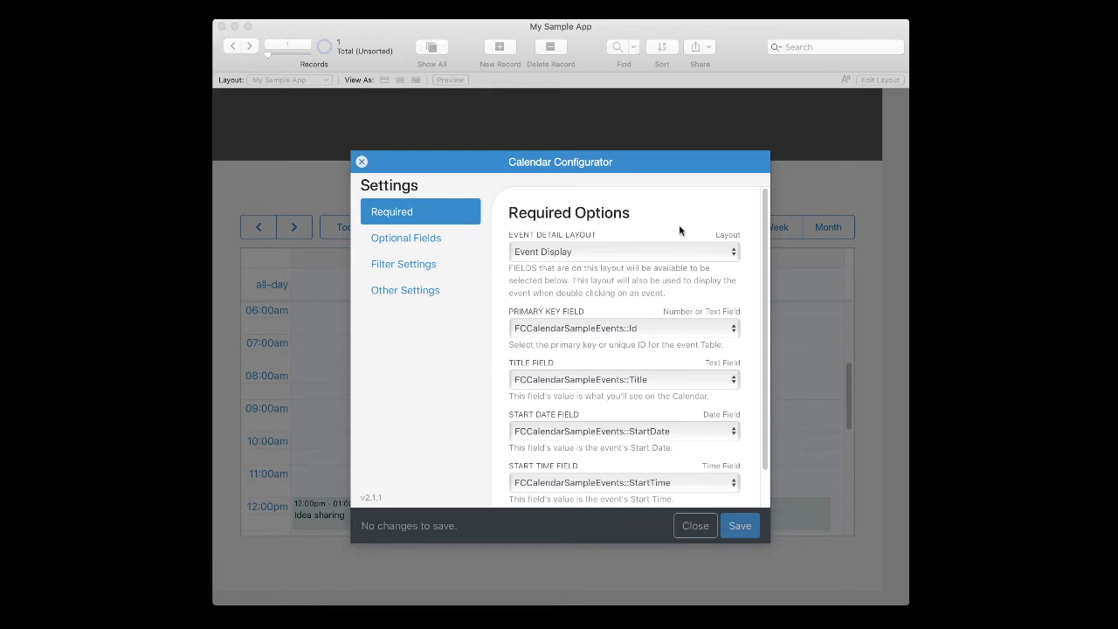
left_click(405, 238)
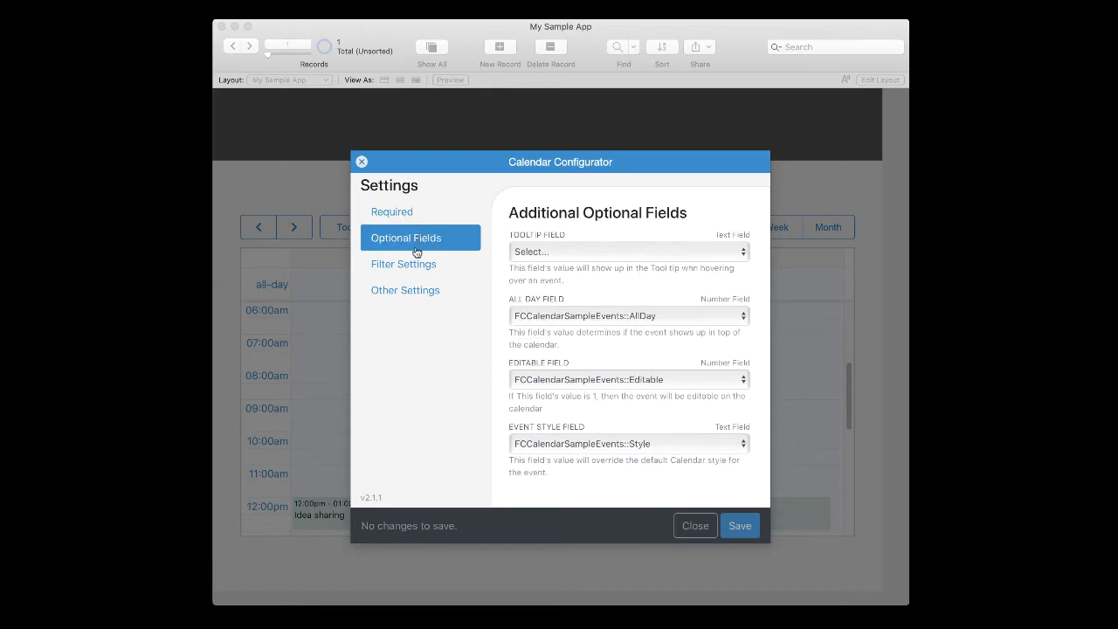
left_click(404, 264)
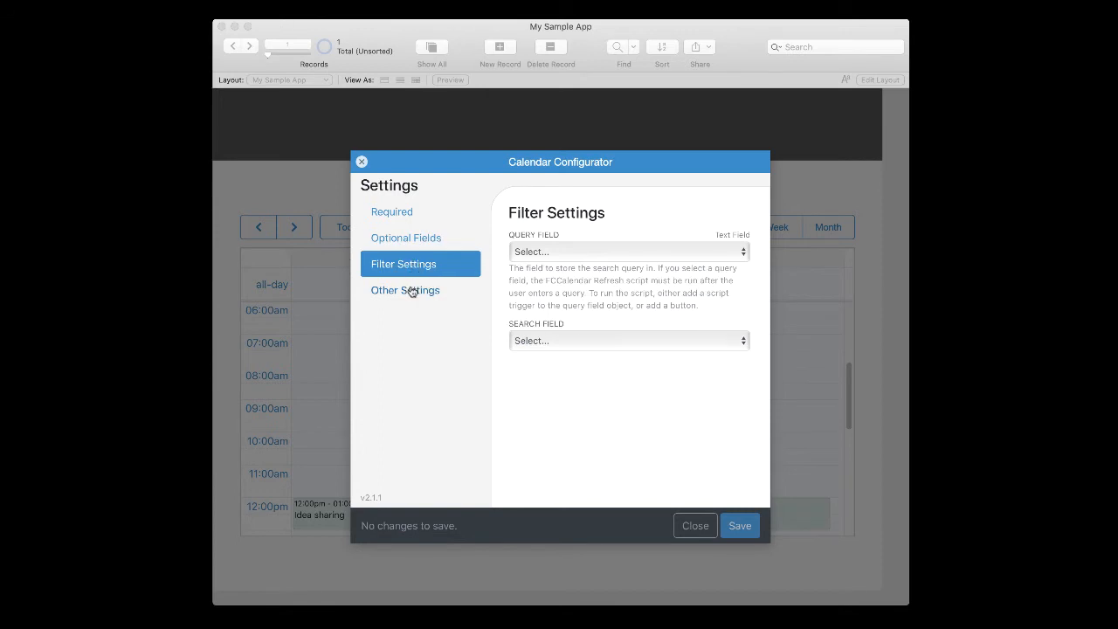
left_click(405, 290)
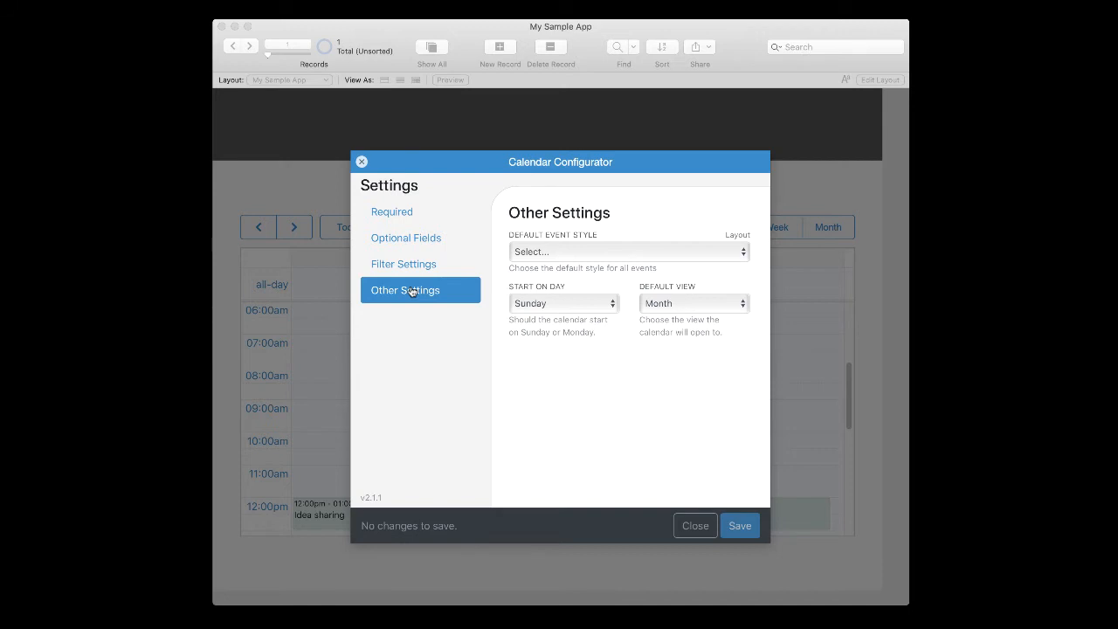
mouse_move(479, 338)
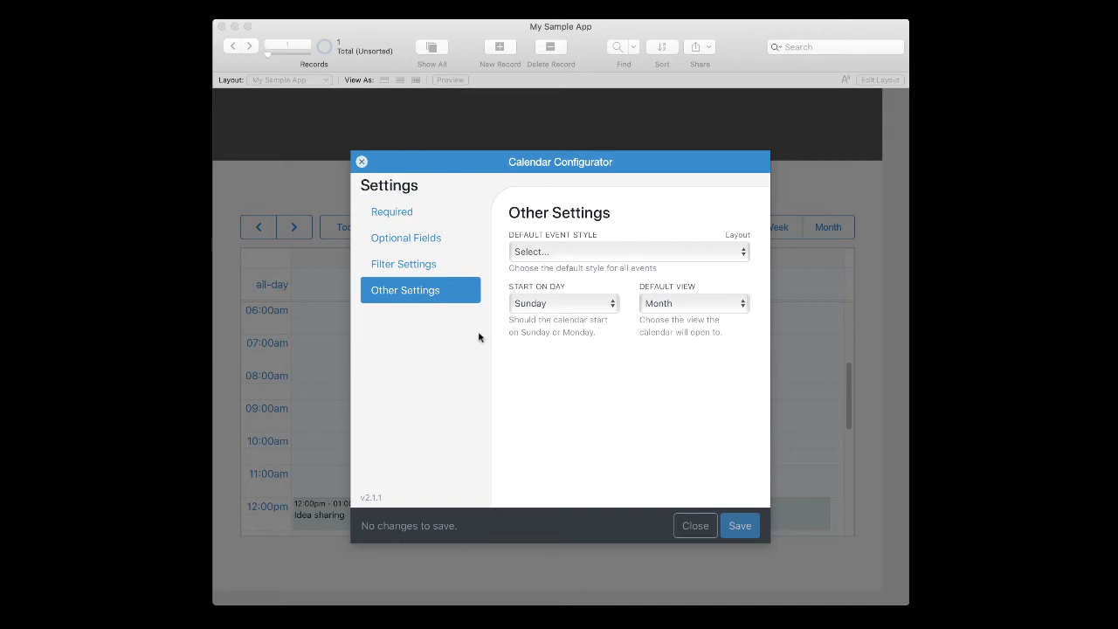
left_click(695, 526)
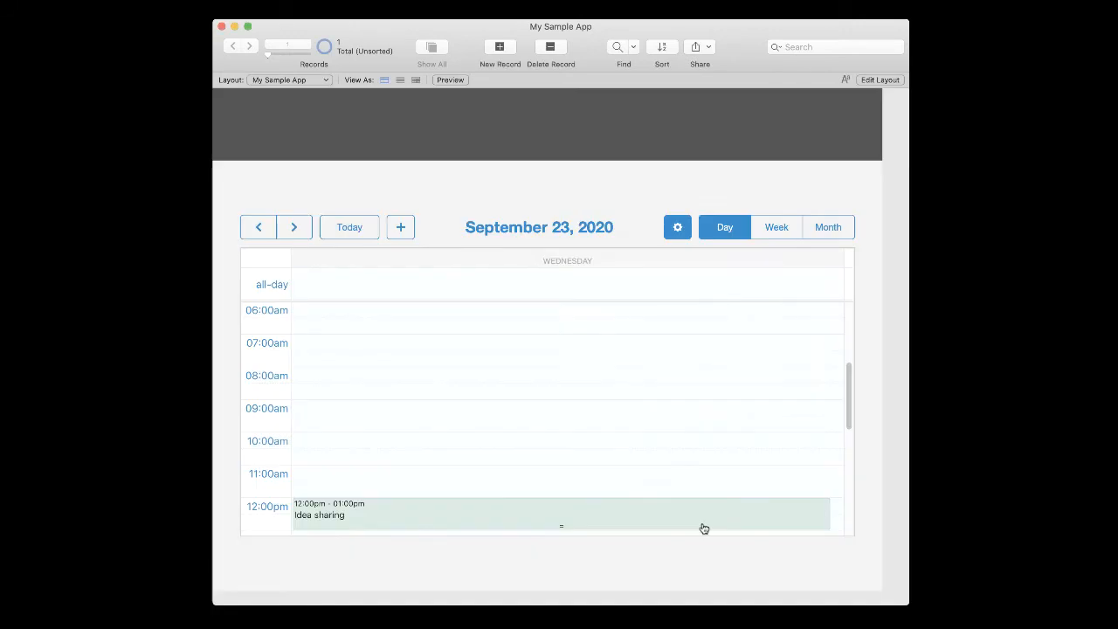
Show the September 2020 month view, then return to Layout mode.
left_click(827, 227)
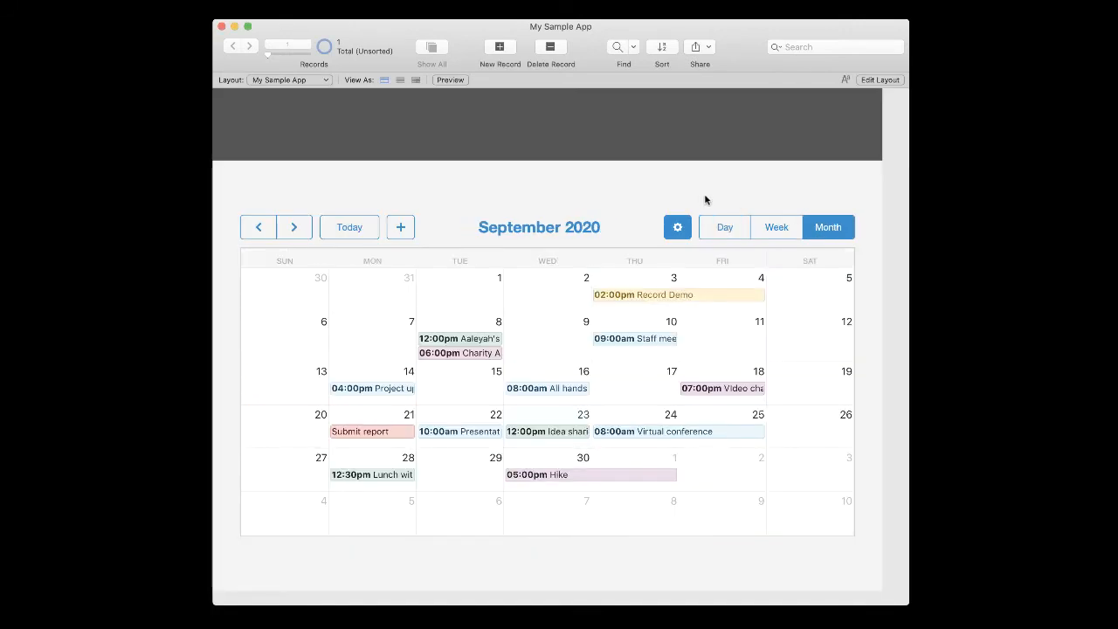
mouse_move(699, 196)
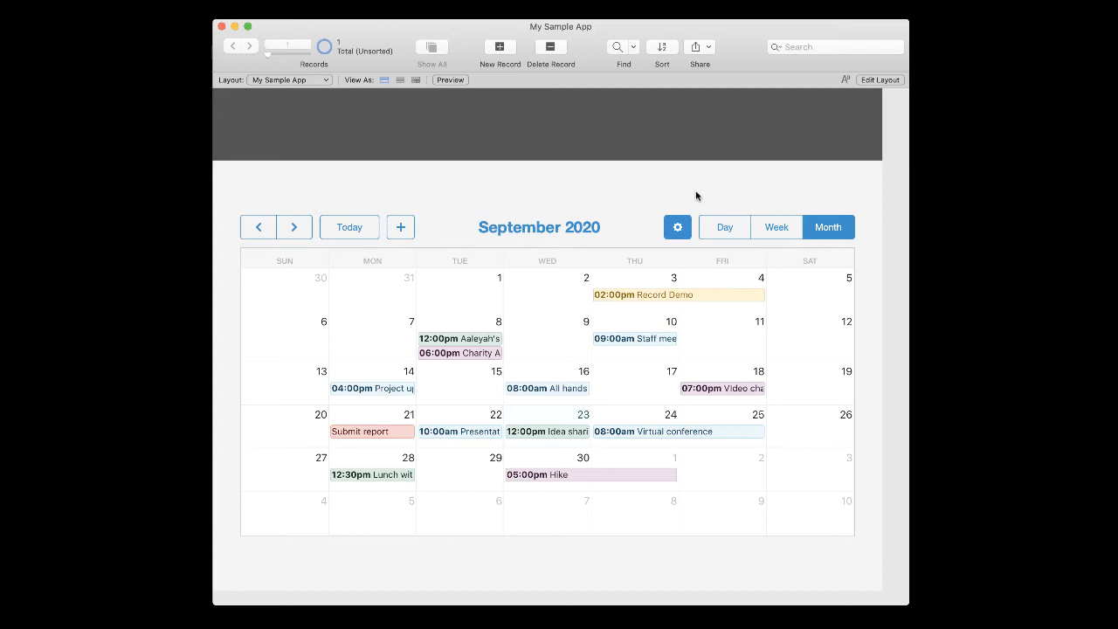
left_click(881, 79)
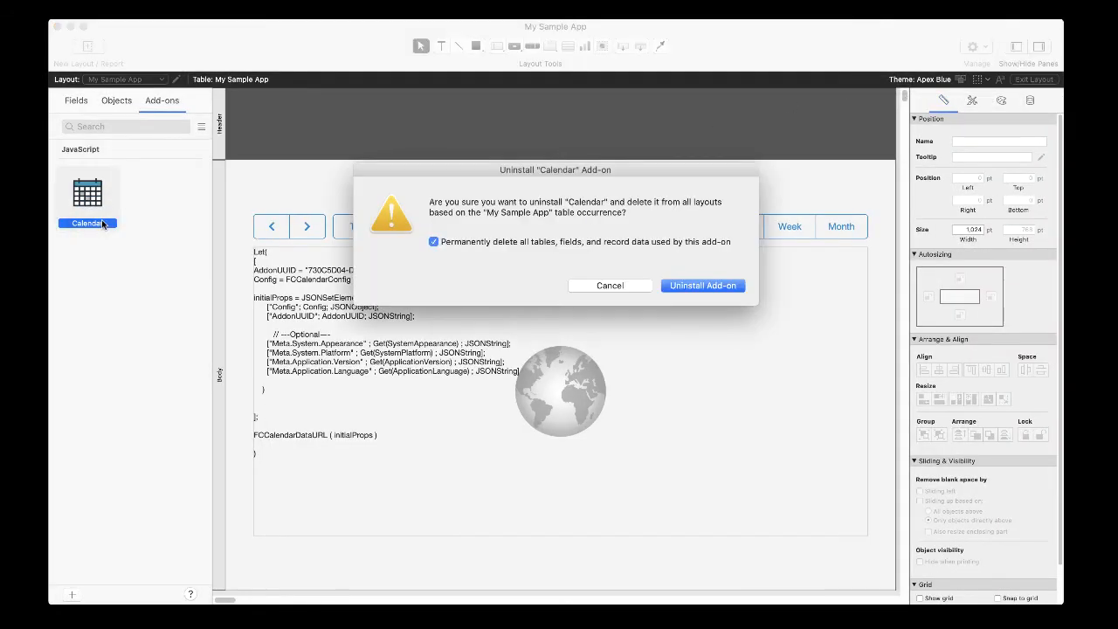
mouse_move(472, 271)
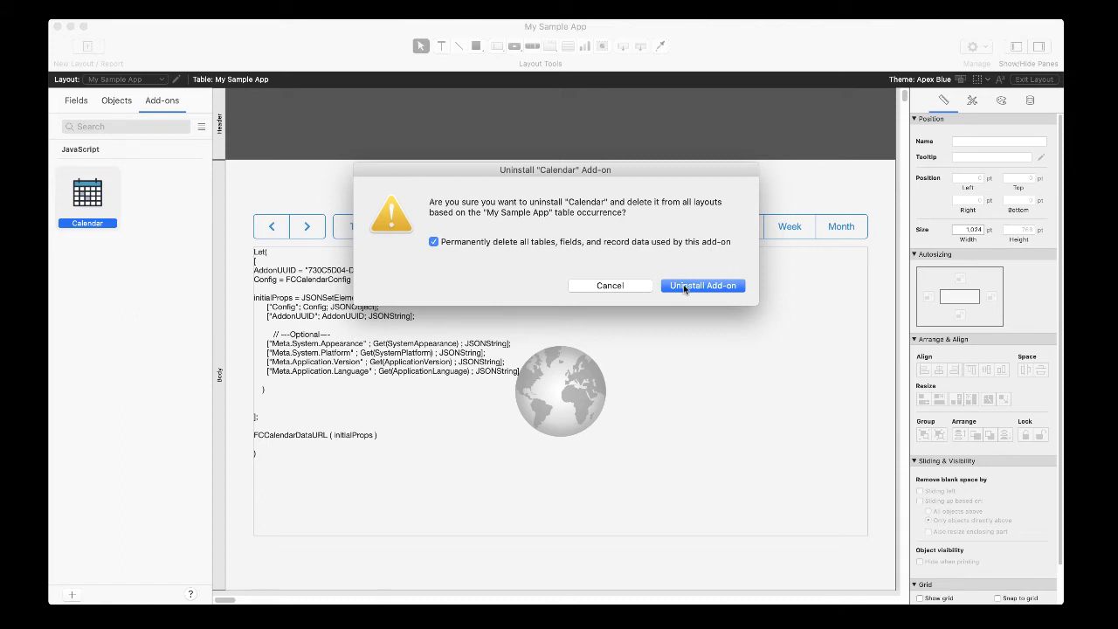
Confirm uninstalling the Calendar add-on, deleting its tables, fields and data.
left_click(702, 285)
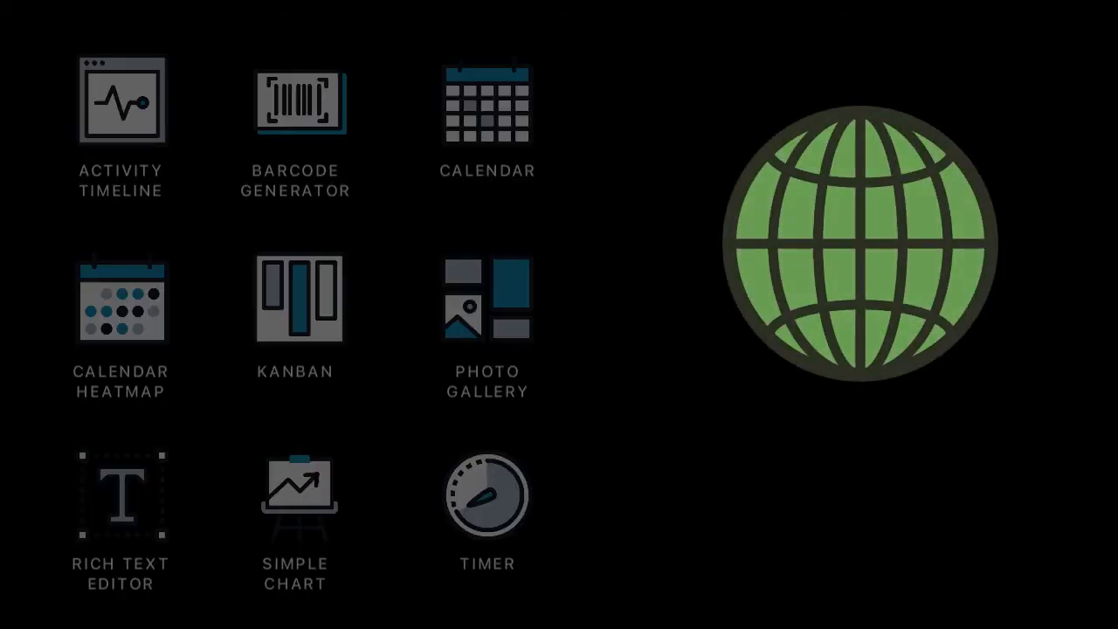
left_click(487, 104)
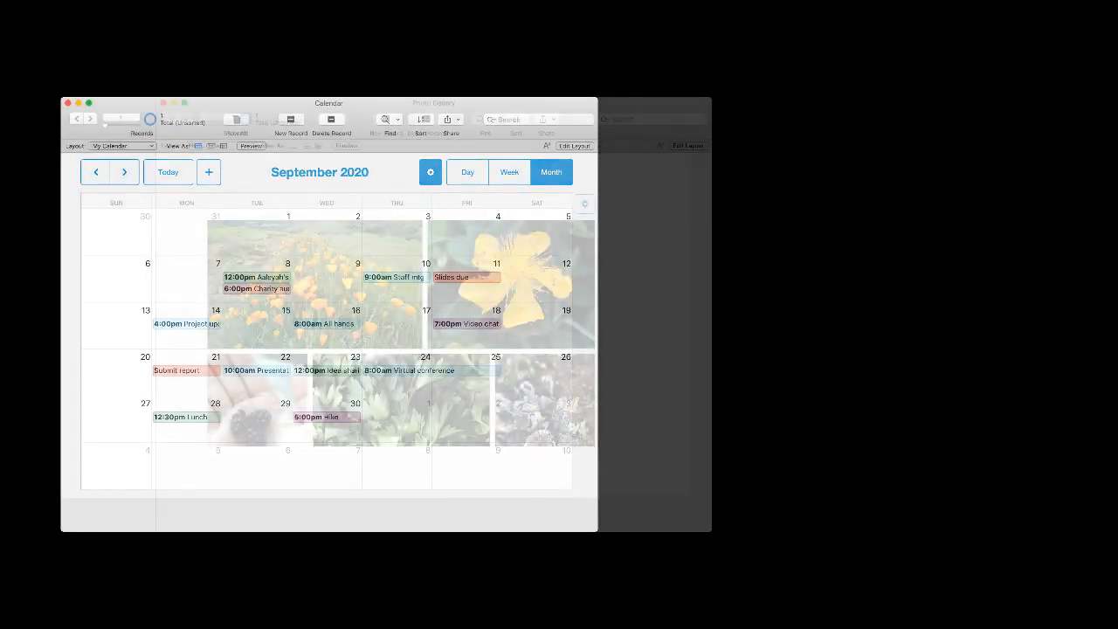